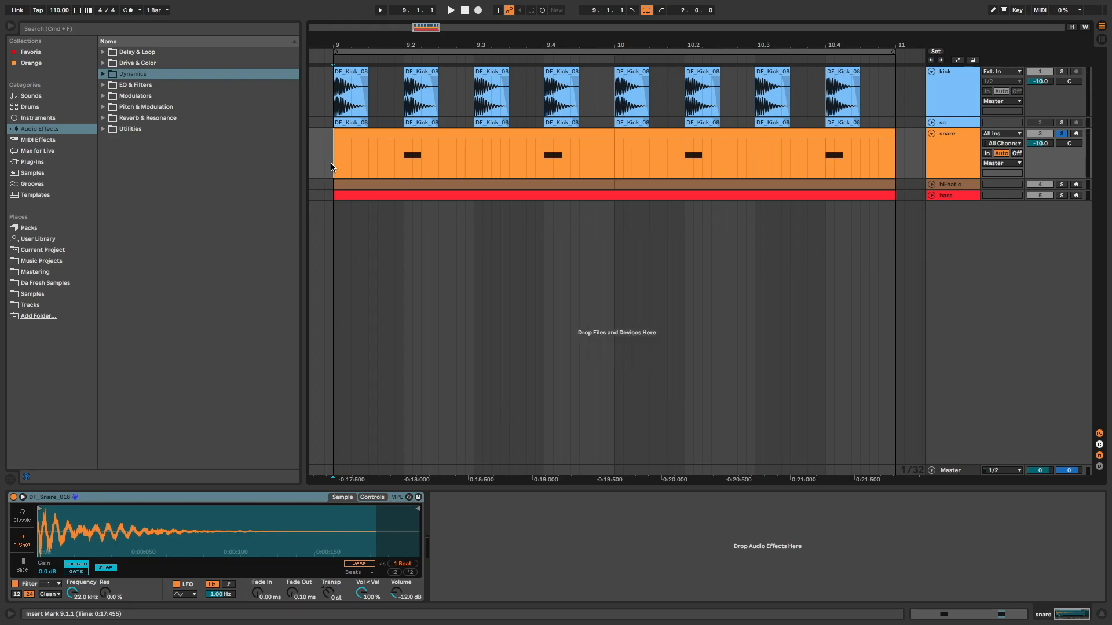
Step: Play the beat with kick, snare, hi-hat and bass to hear the dry snare
click(450, 10)
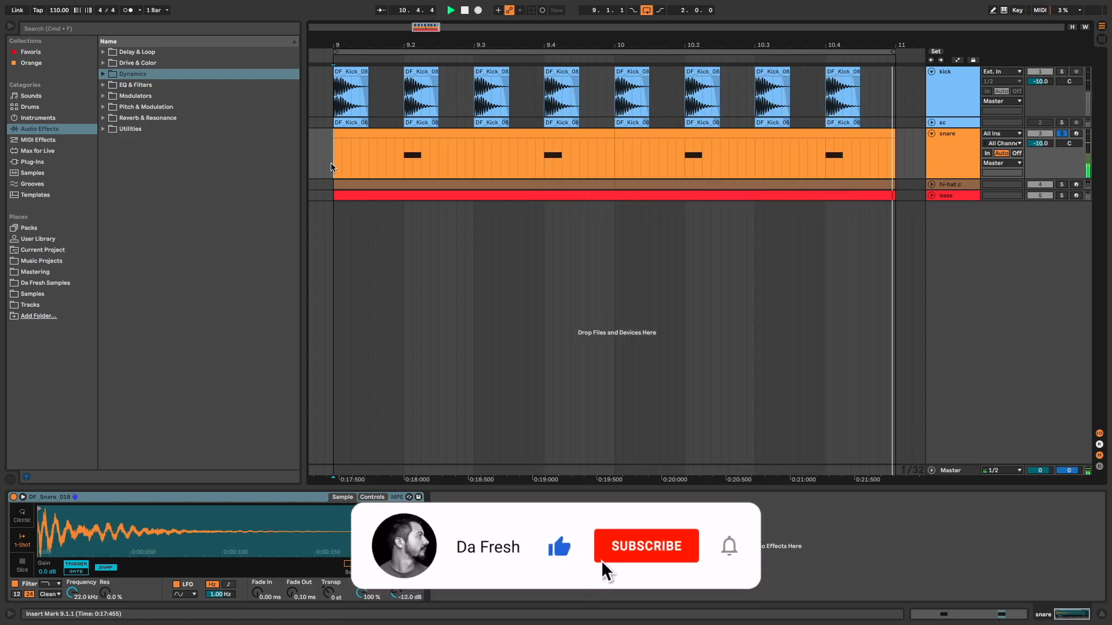
click(644, 546)
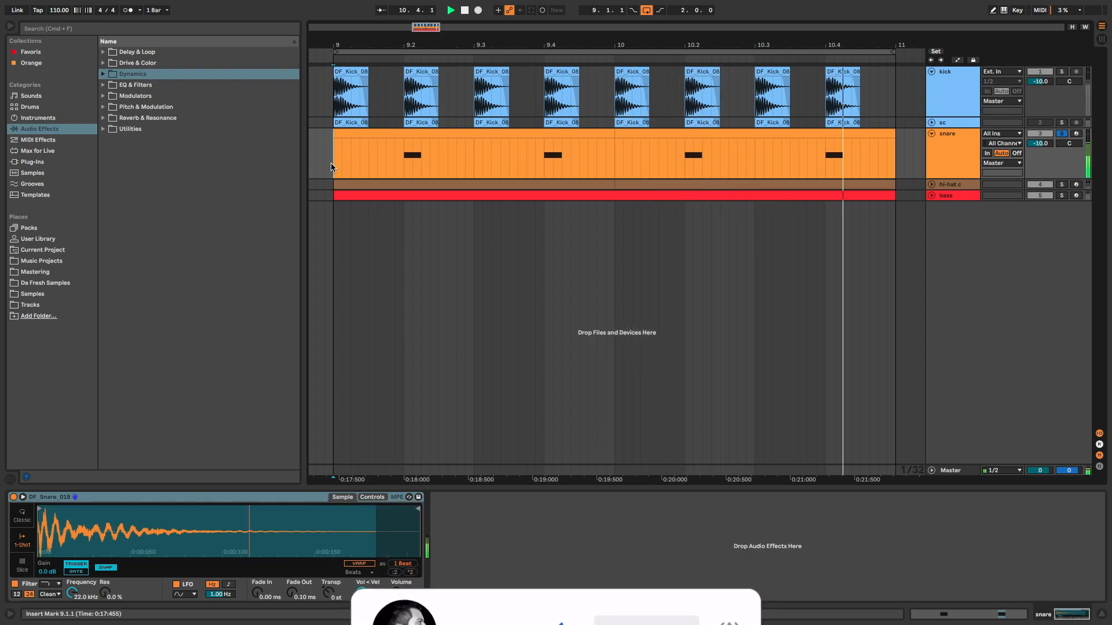
Step: Load Reverb on the snare with Decay 9.38 s and Dry/Wet 100%
click(148, 118)
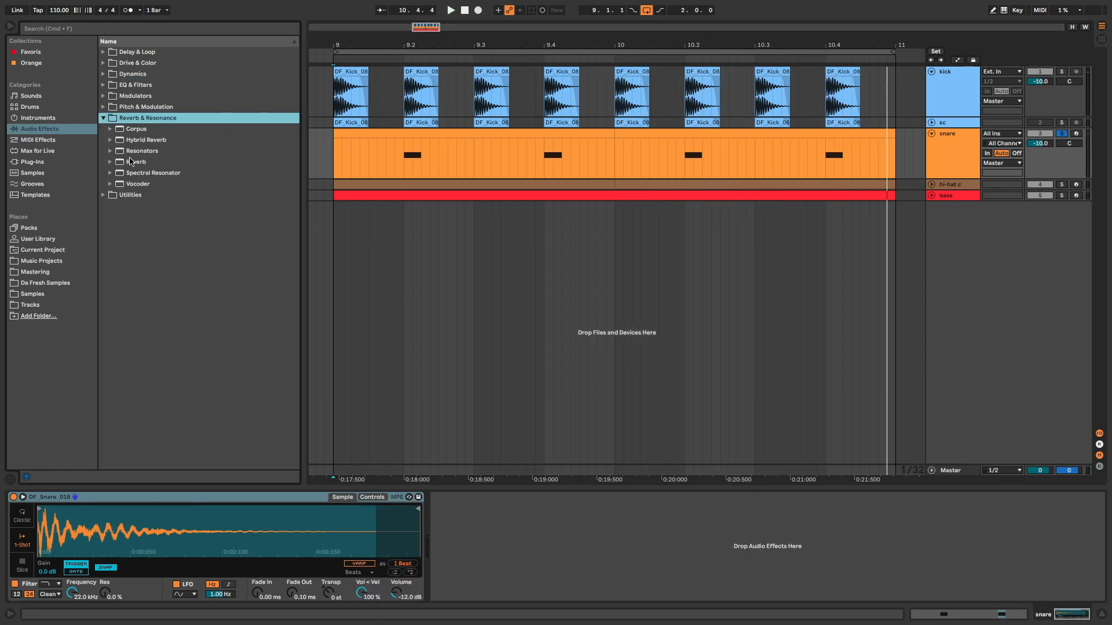
double_click(135, 161)
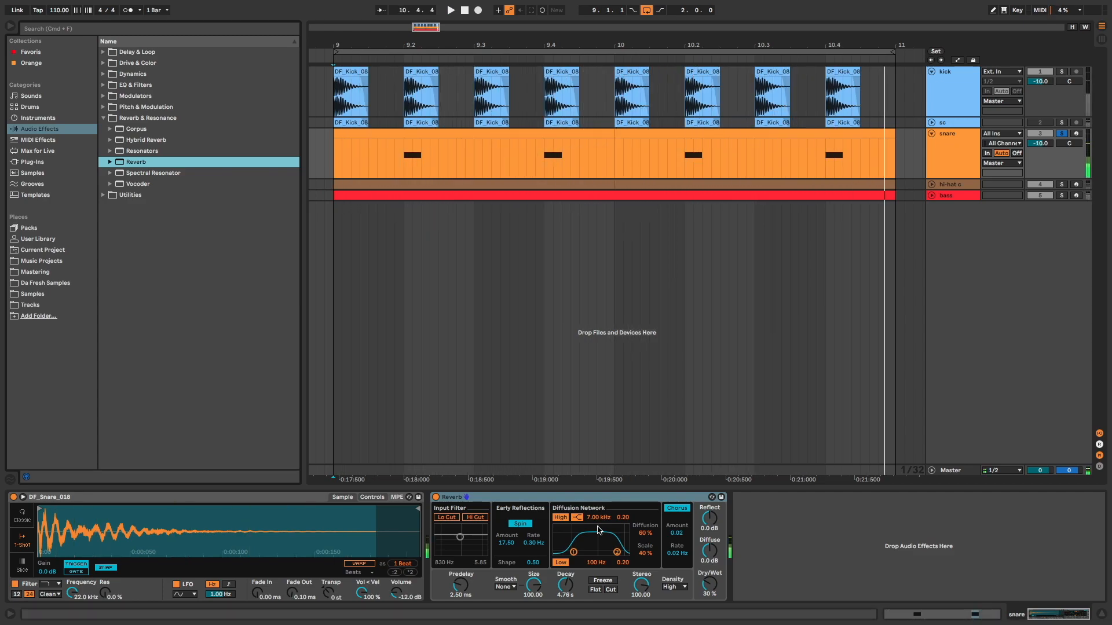
drag(565, 581, 565, 568)
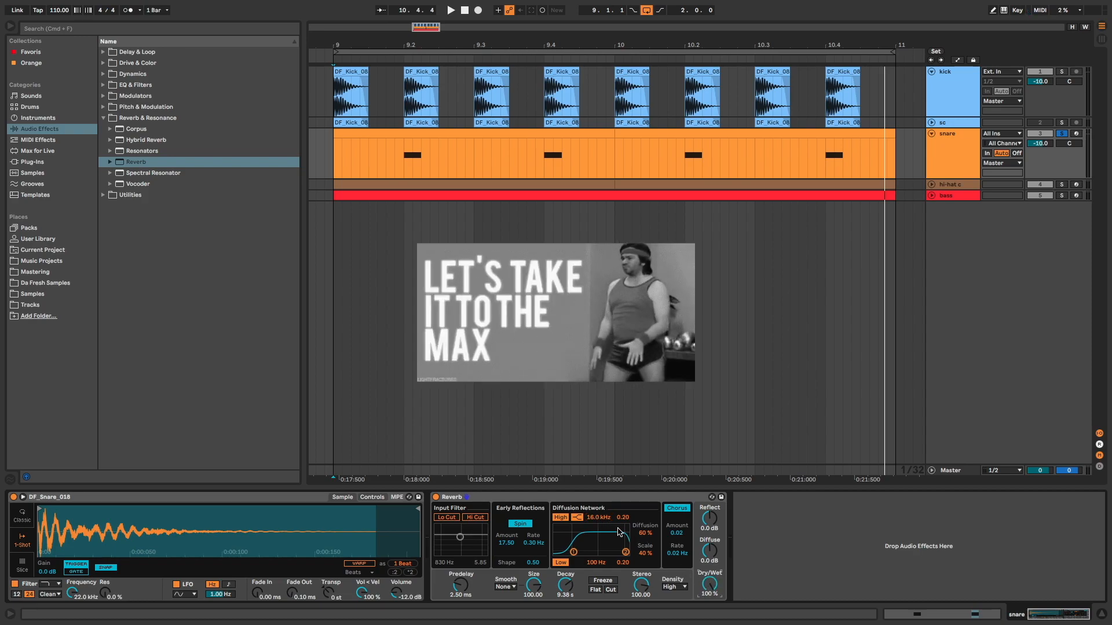
Step: Group the Reverb into an Audio Effect Rack with chains named Dry and Reverb
right_click(451, 497)
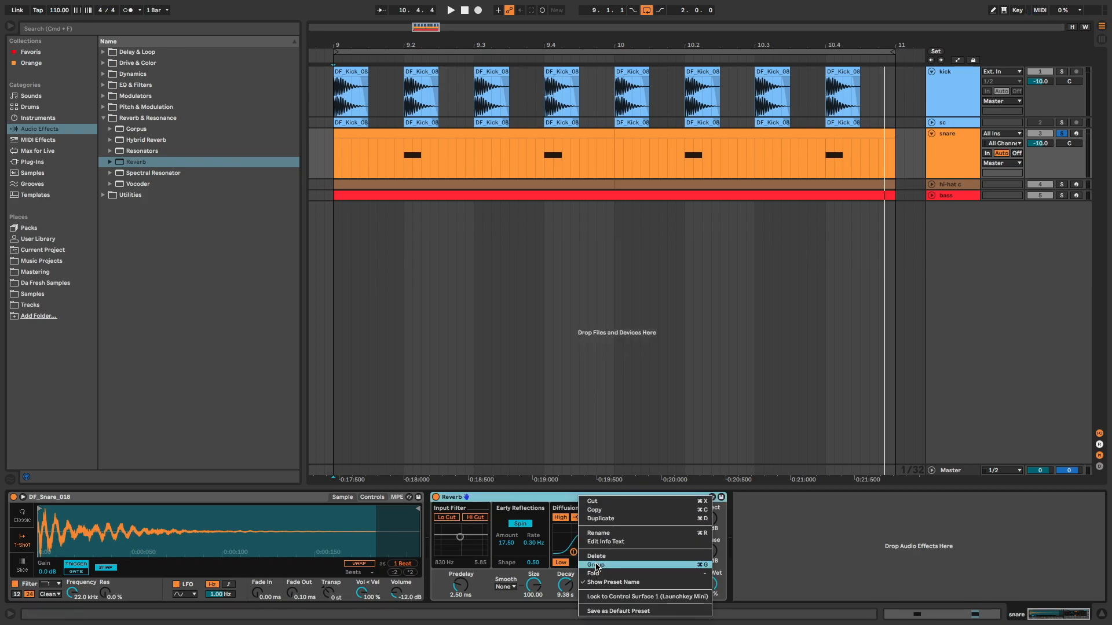
click(595, 566)
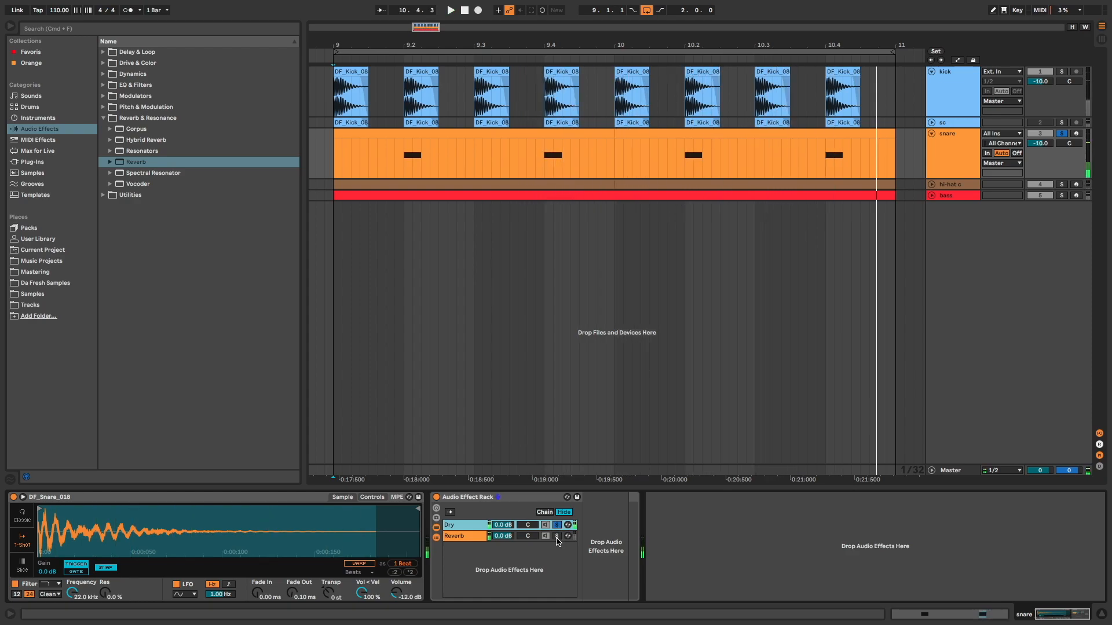
click(556, 537)
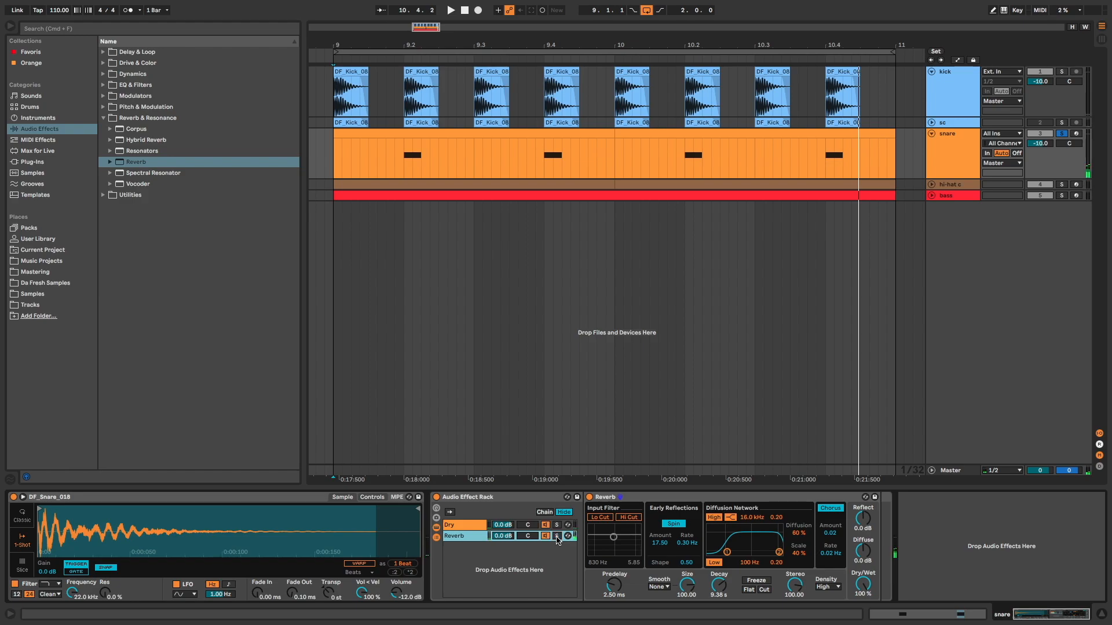
click(449, 10)
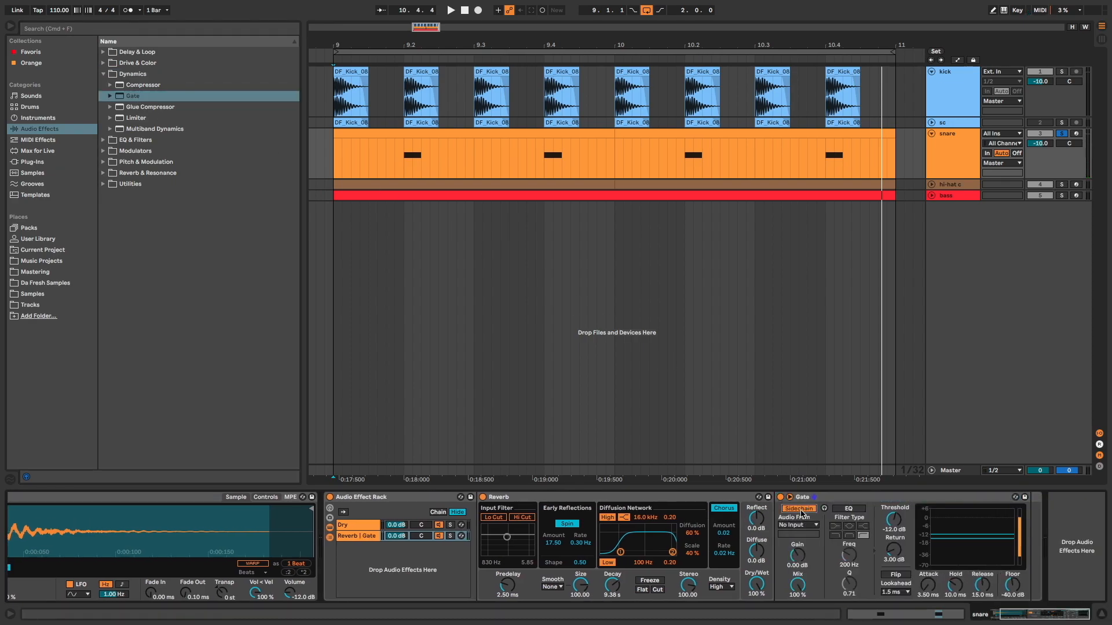
Step: Sidechain the Gate from snare Pre FX: threshold -40.9 dB, floor -inf, hold 32.5 ms, release 20.4 ms
click(797, 525)
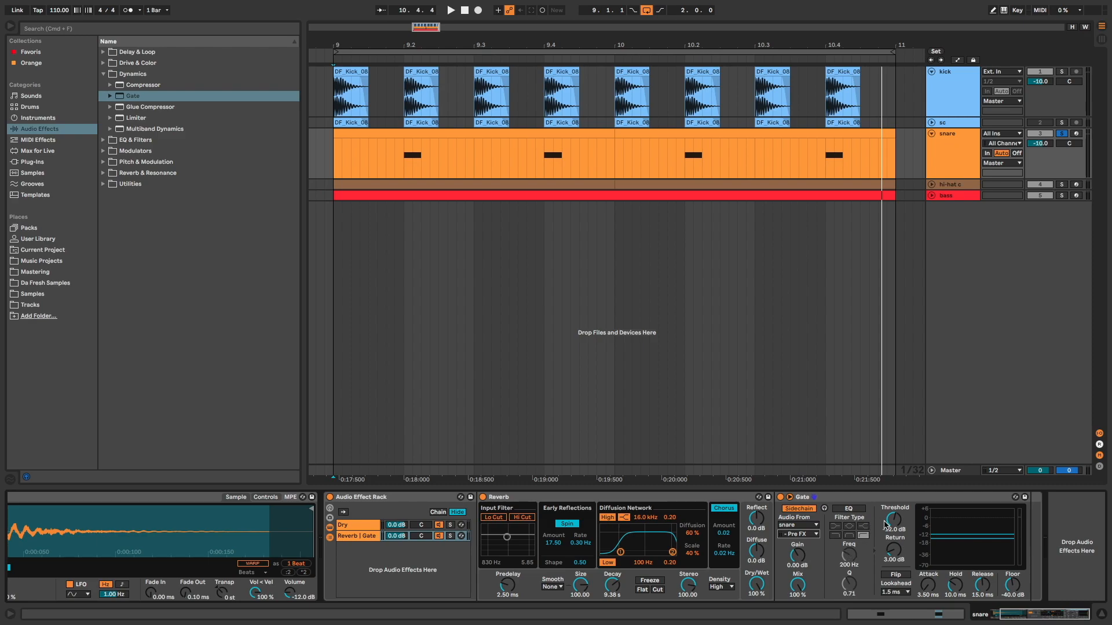
click(449, 10)
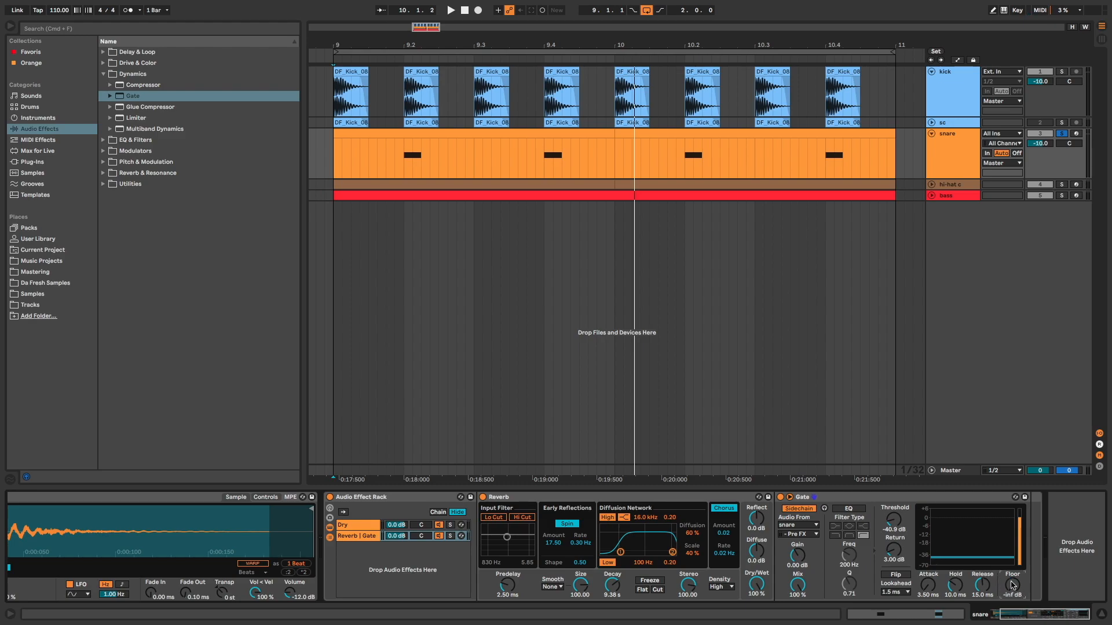
click(450, 10)
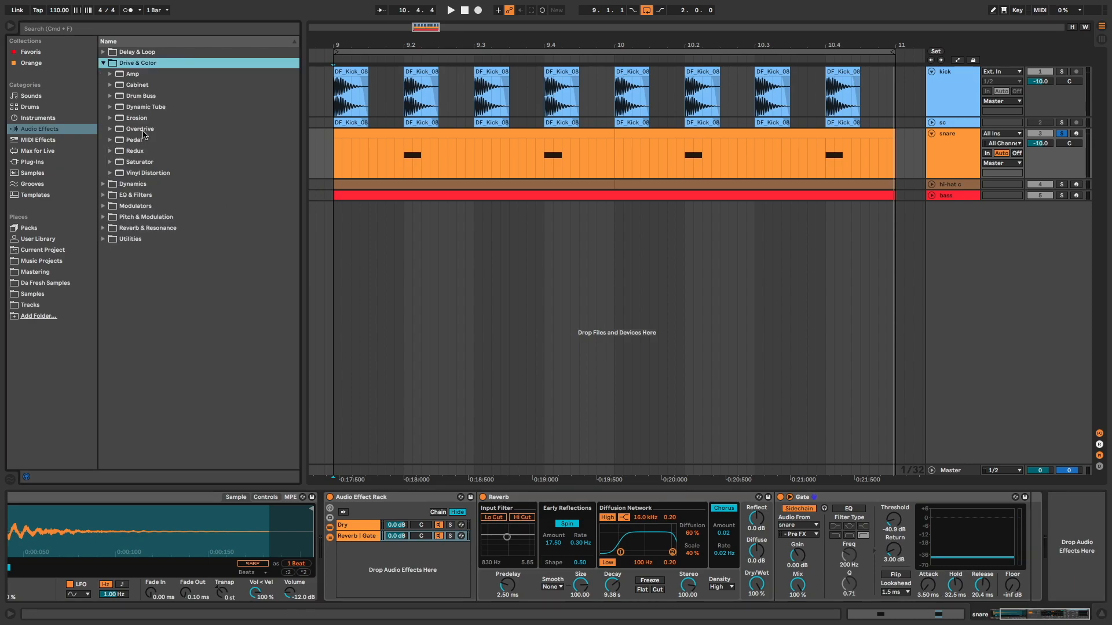
Step: Load Overdrive from Drive & Color and set its Dry/Wet to 10%
click(140, 129)
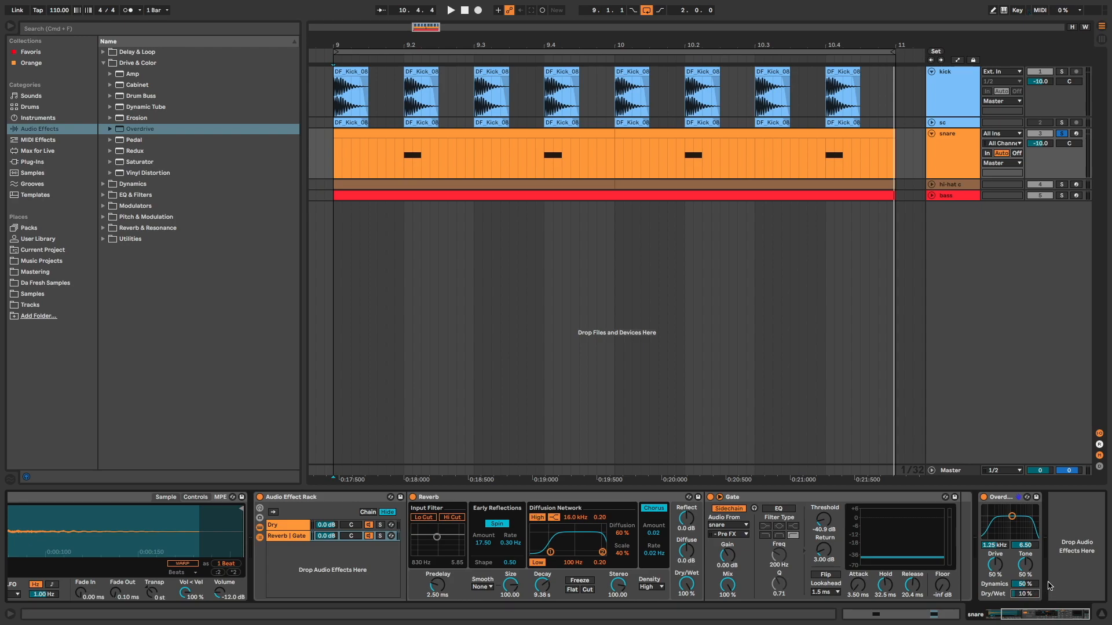
click(449, 10)
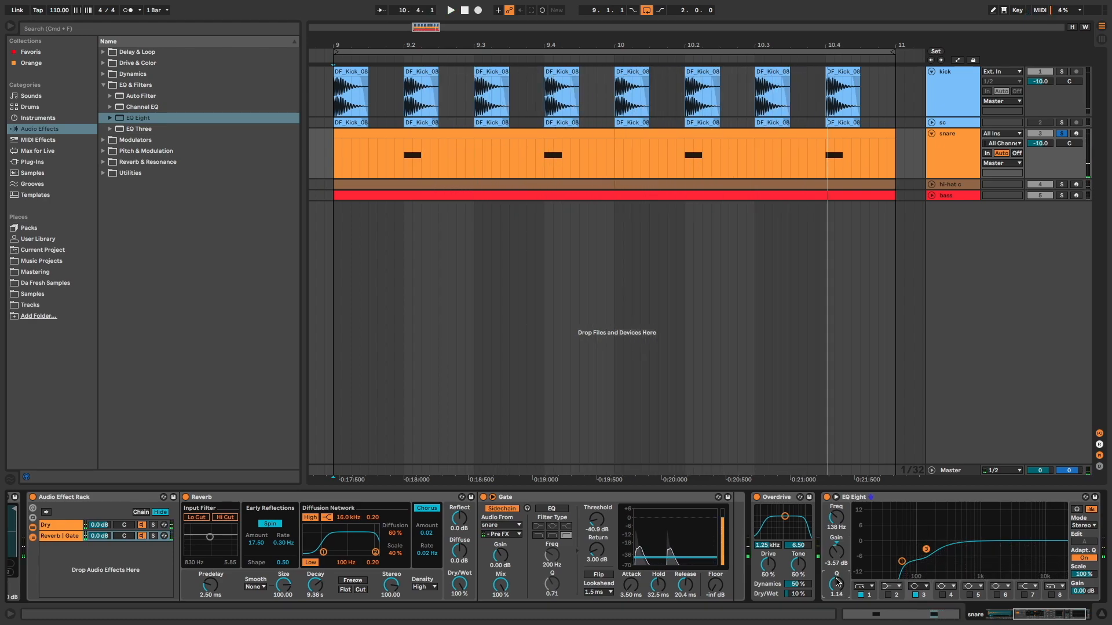
Step: Load Glue Compressor from Dynamics onto the snare track
click(103, 73)
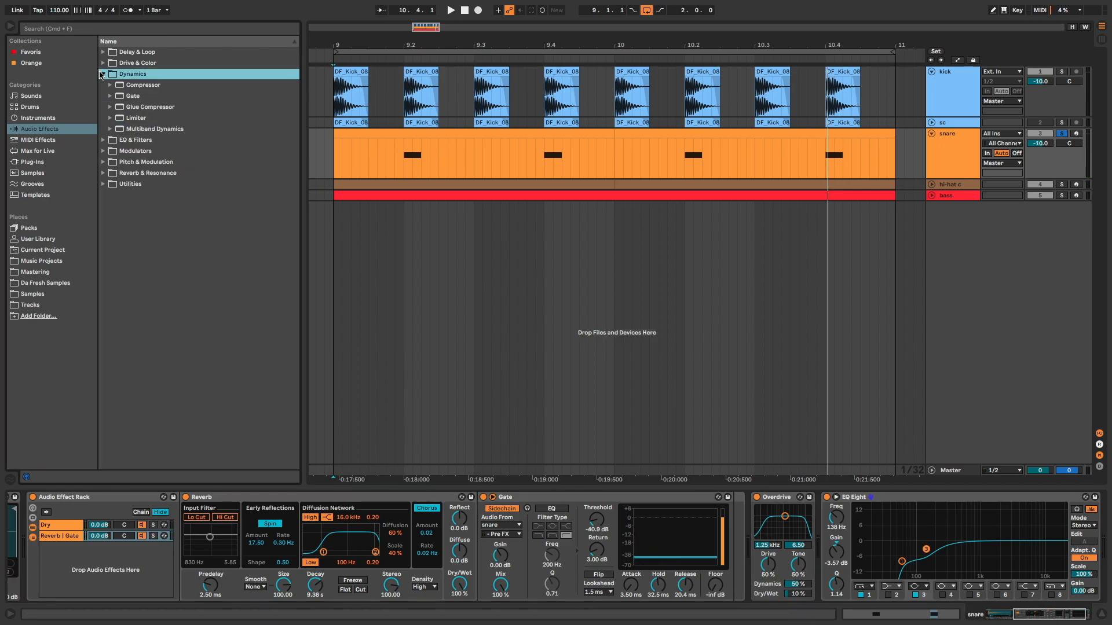
click(149, 106)
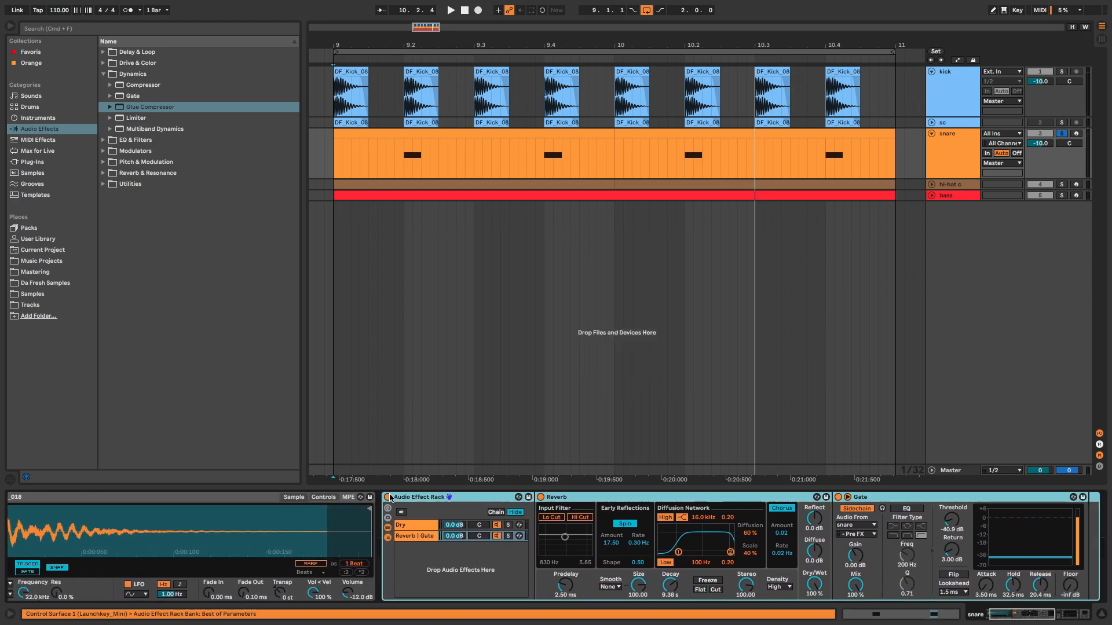
click(449, 9)
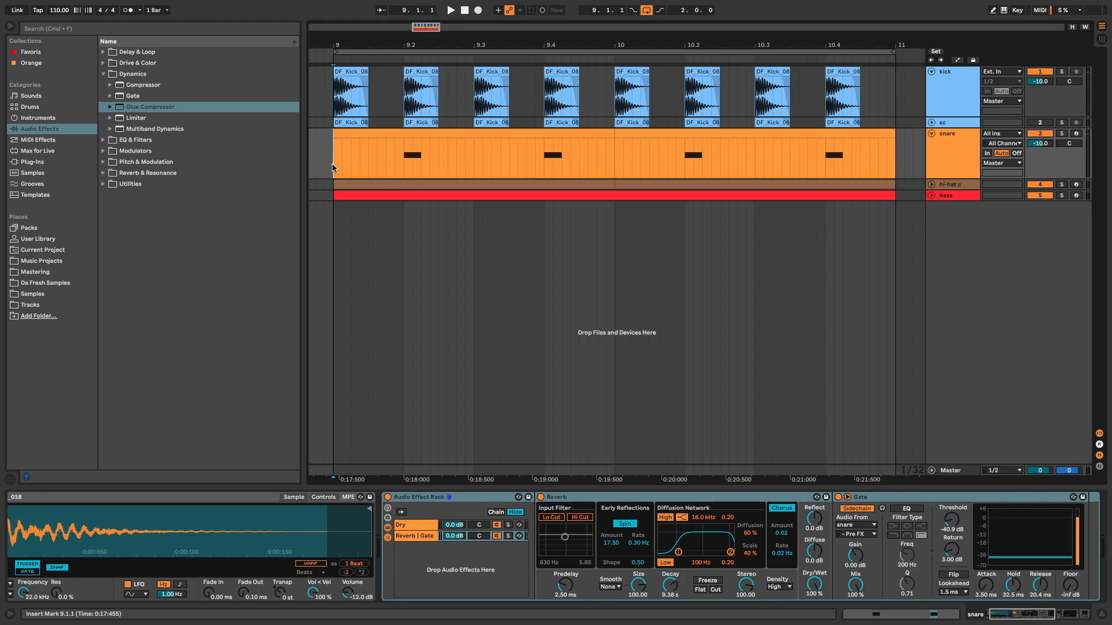
click(450, 10)
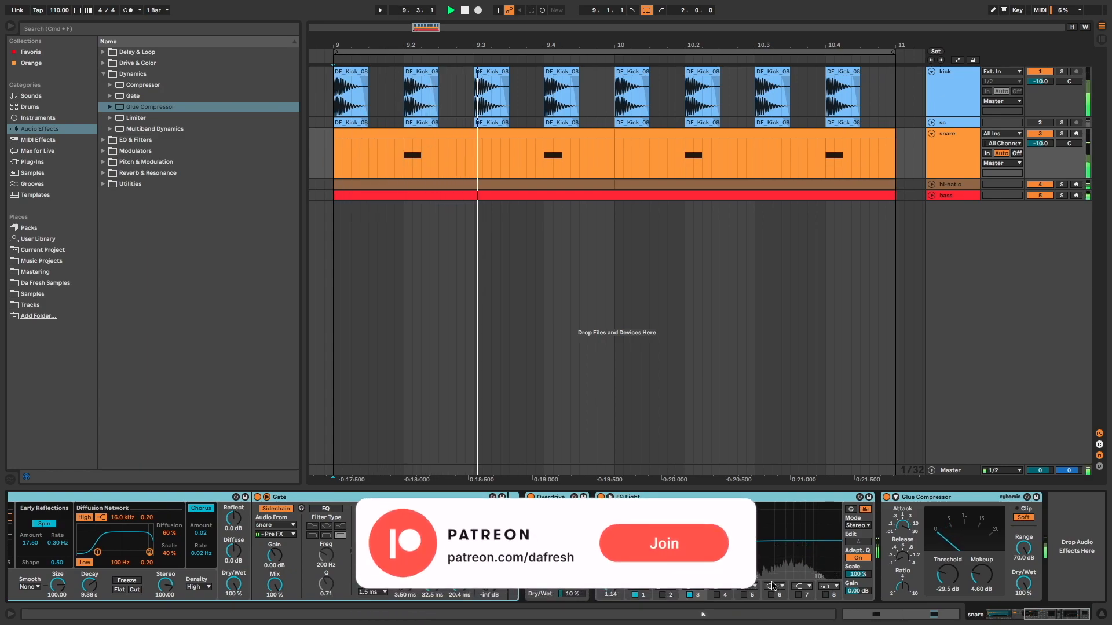
click(663, 543)
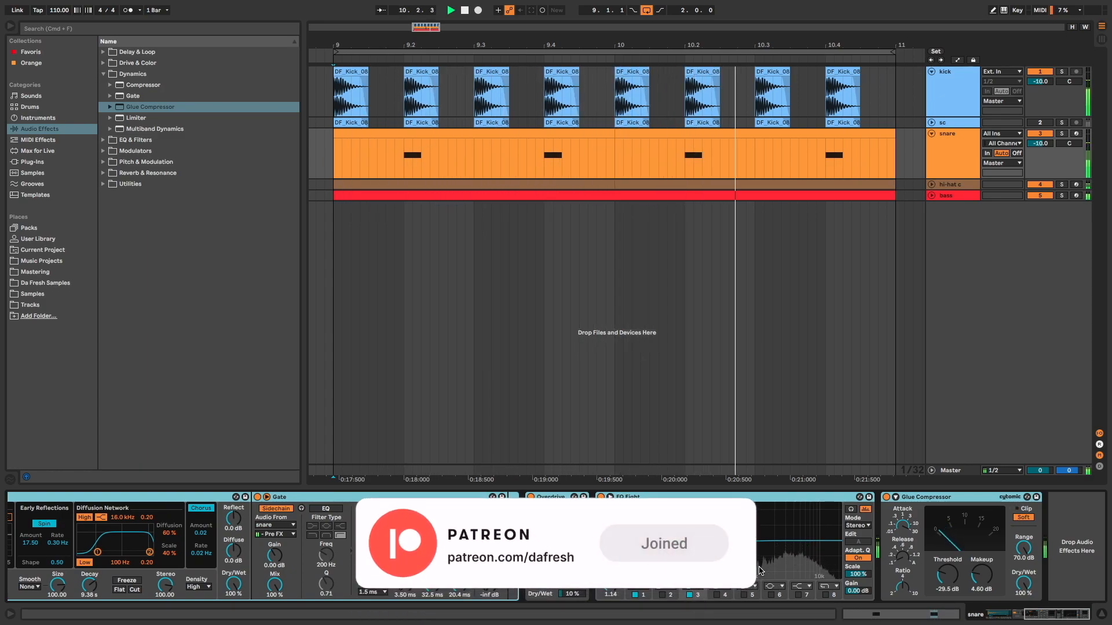